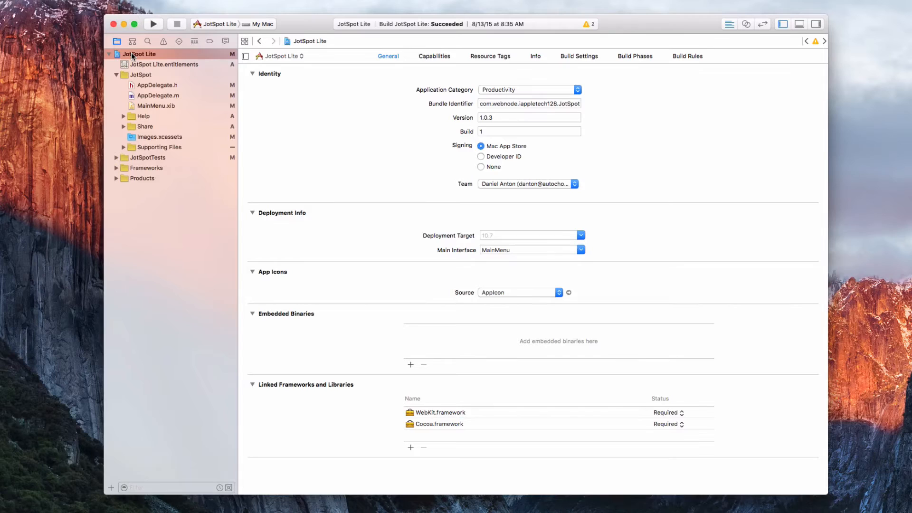
pyautogui.moveTo(166, 59)
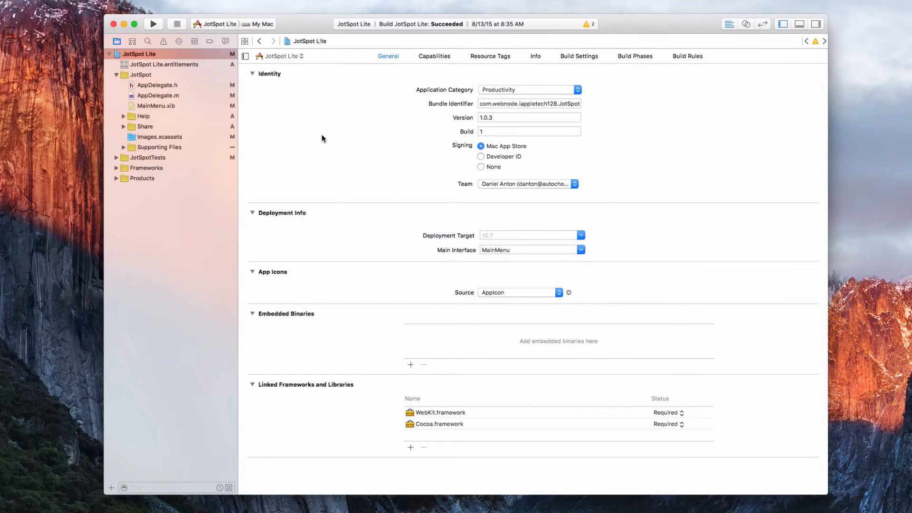
pyautogui.moveTo(378, 100)
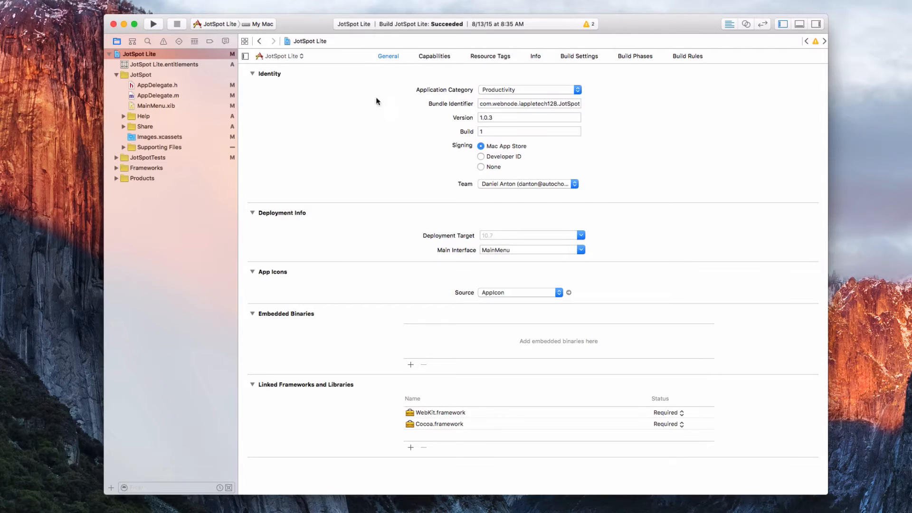
# Enable App Sandbox in the JotSpot Lite target's Capabilities, leaving other capabilities off
pyautogui.click(434, 56)
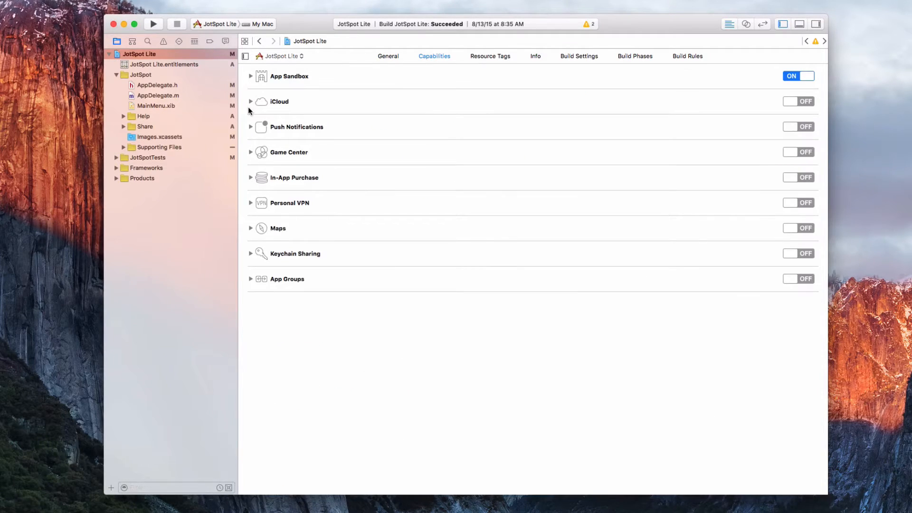
pyautogui.click(793, 77)
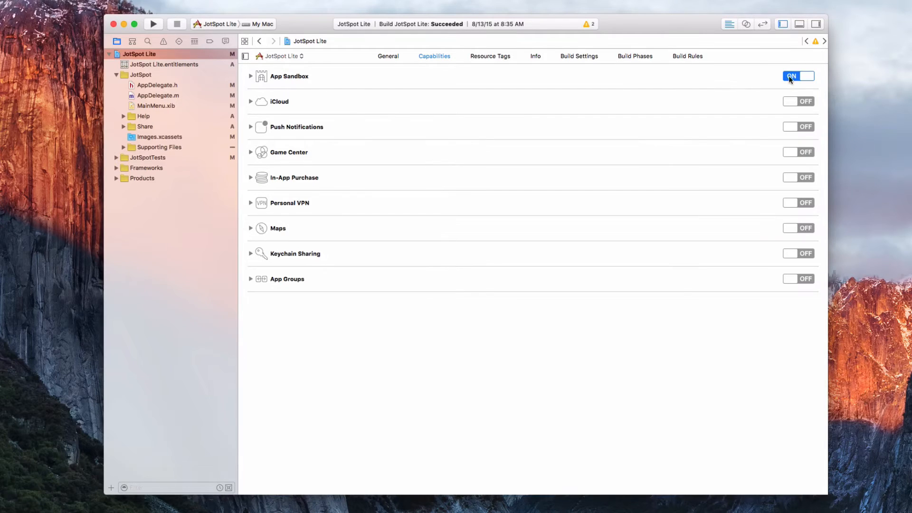
pyautogui.moveTo(773, 92)
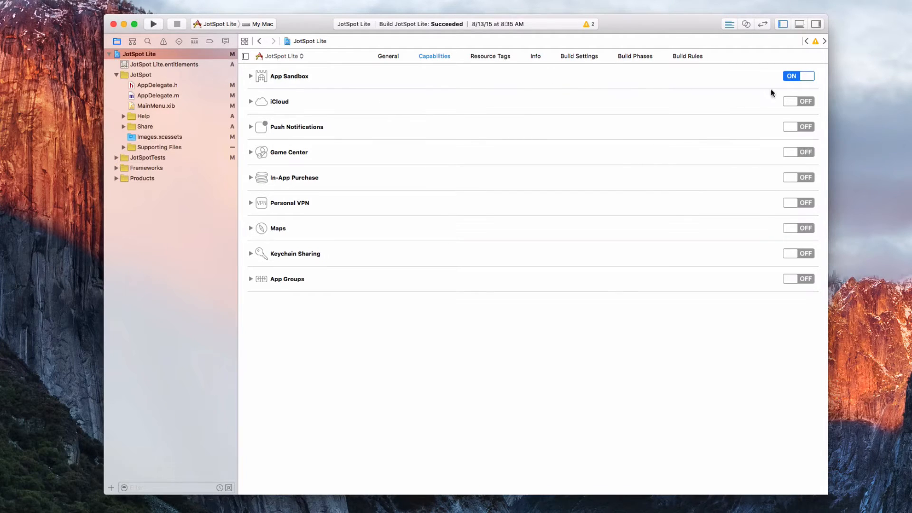
pyautogui.moveTo(342, 89)
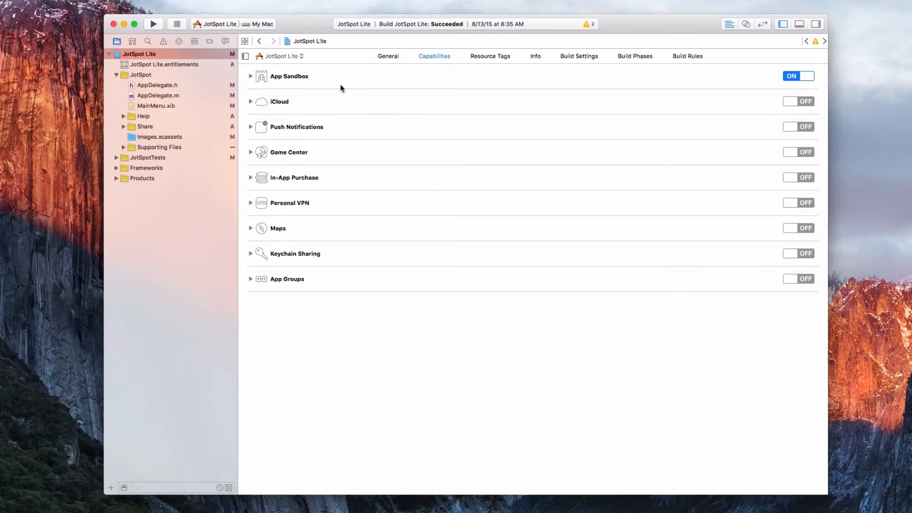
# Expand App Sandbox to review its options: Printing allowed, no network, app data or file access
pyautogui.click(251, 76)
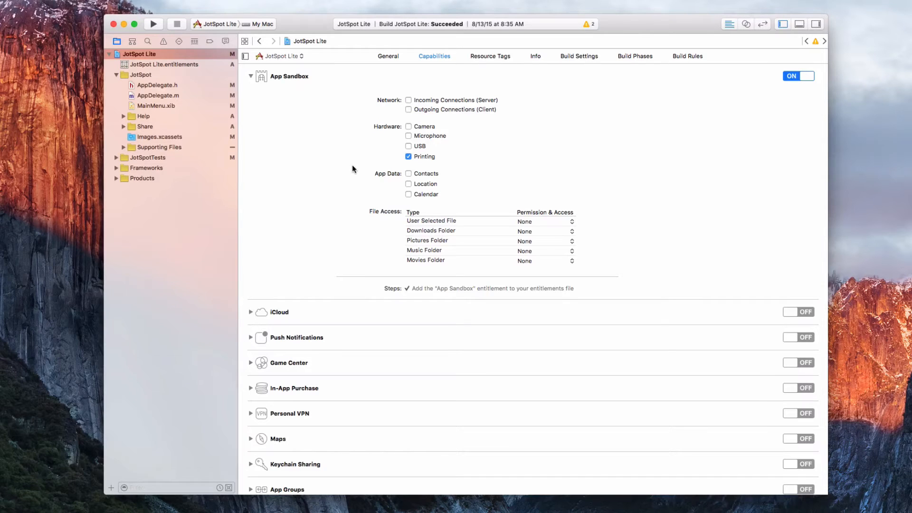
pyautogui.moveTo(393, 152)
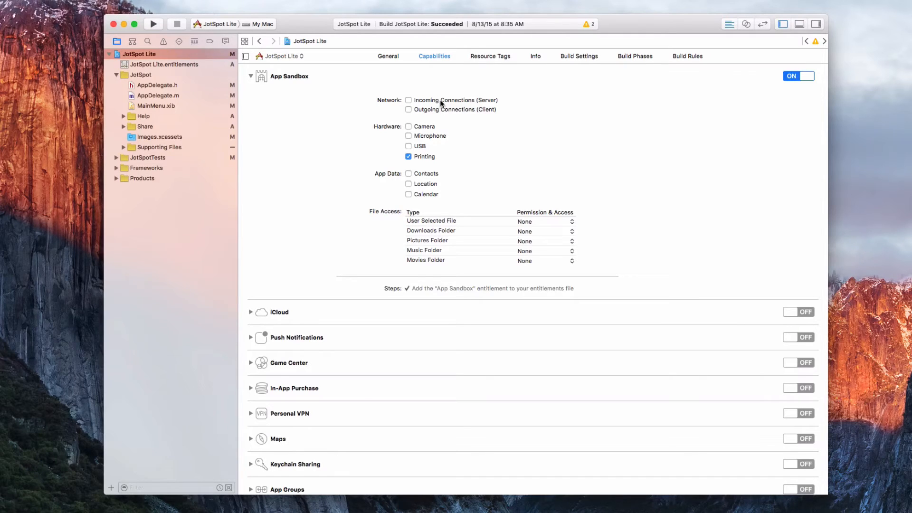
pyautogui.moveTo(334, 115)
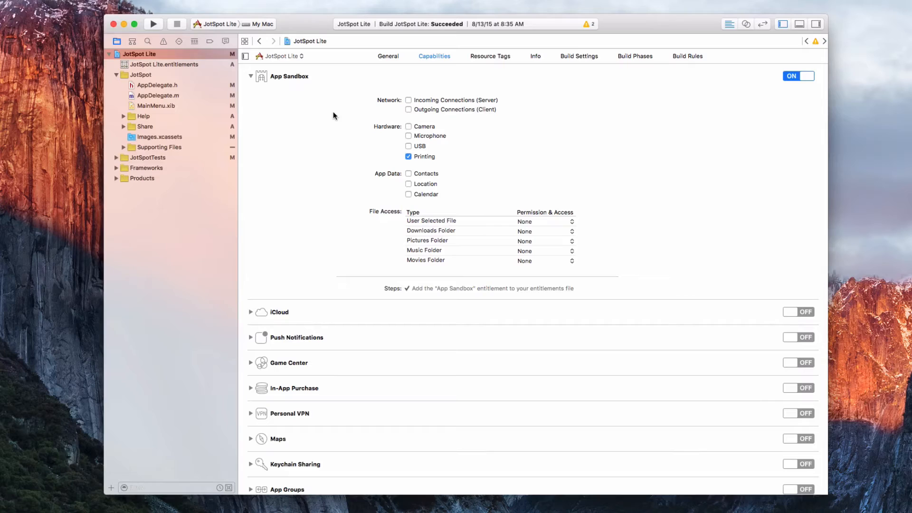
pyautogui.moveTo(376, 144)
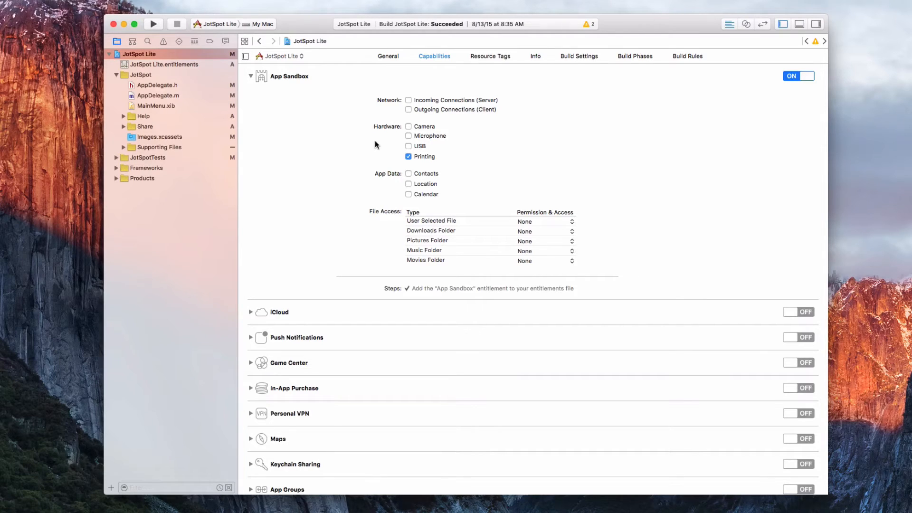
pyautogui.moveTo(435, 153)
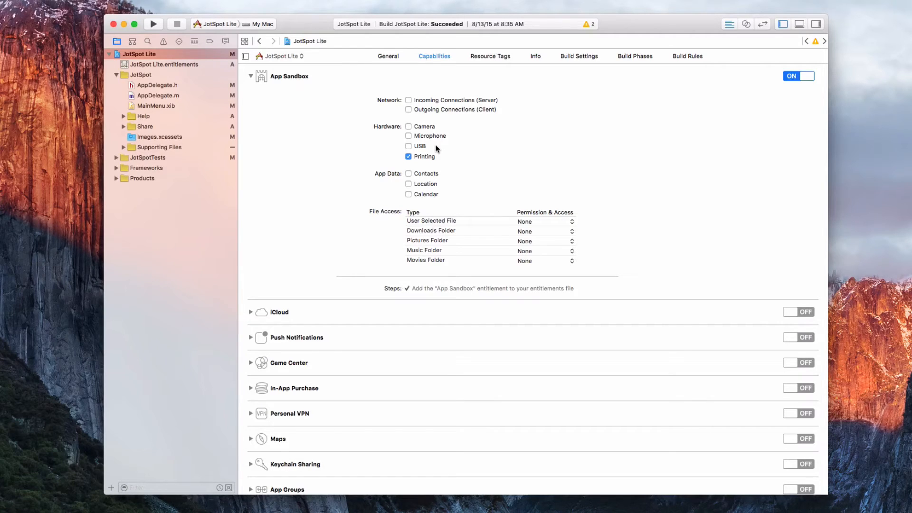
pyautogui.moveTo(387, 169)
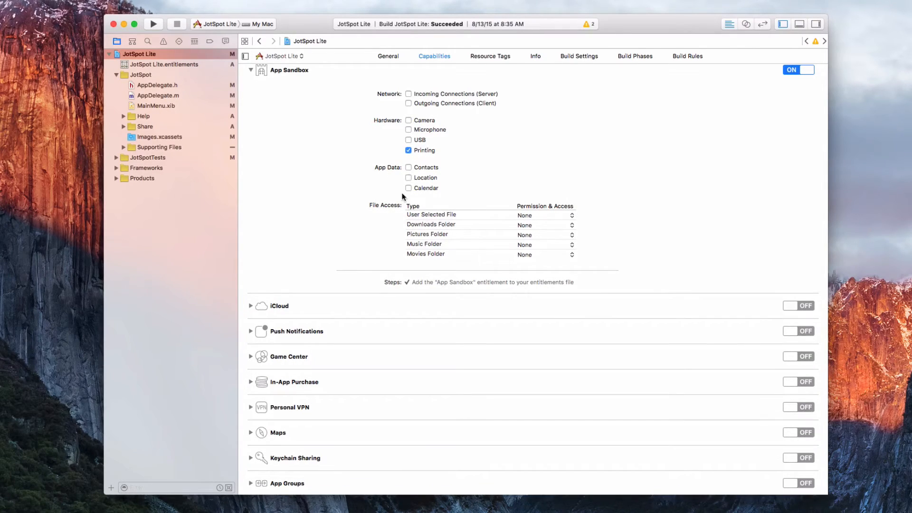
pyautogui.moveTo(342, 209)
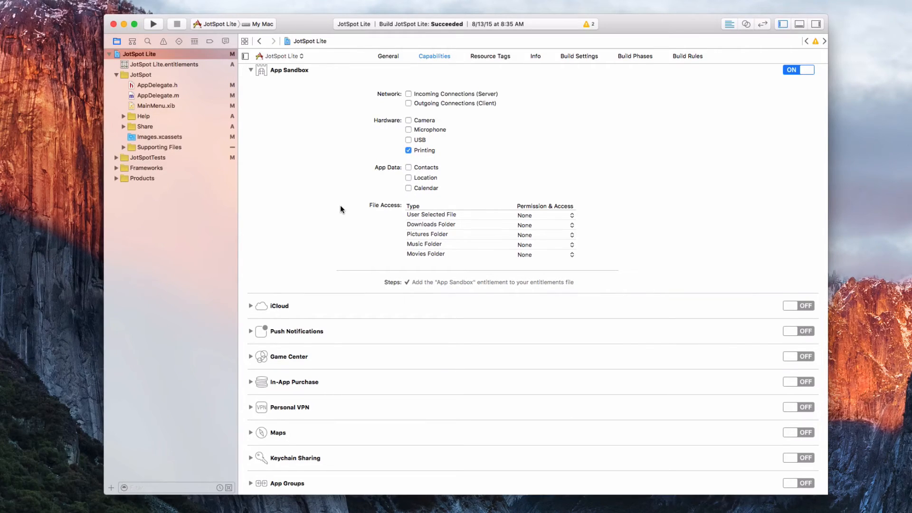
pyautogui.moveTo(506, 215)
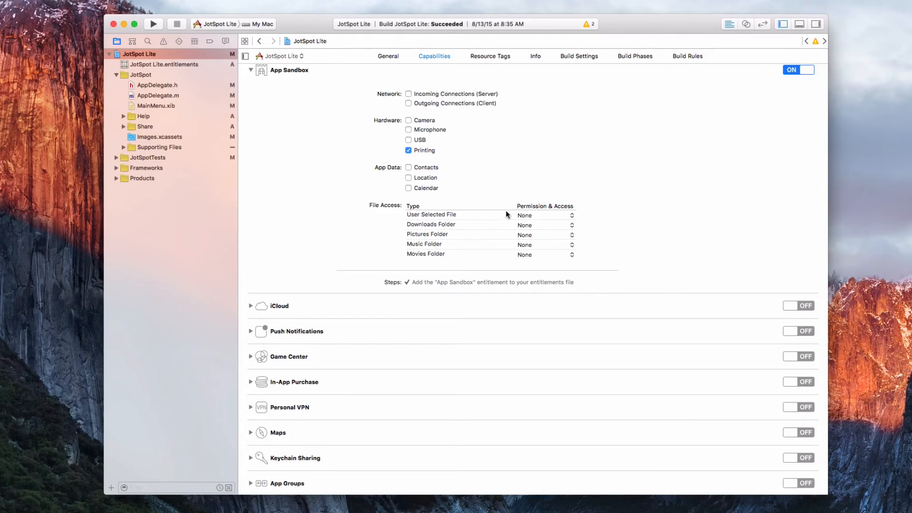
pyautogui.moveTo(539, 231)
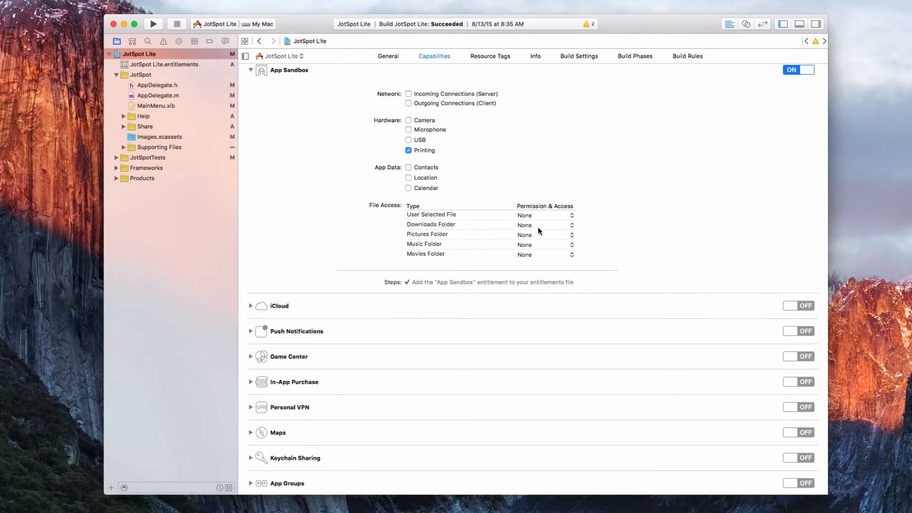
pyautogui.moveTo(536, 219)
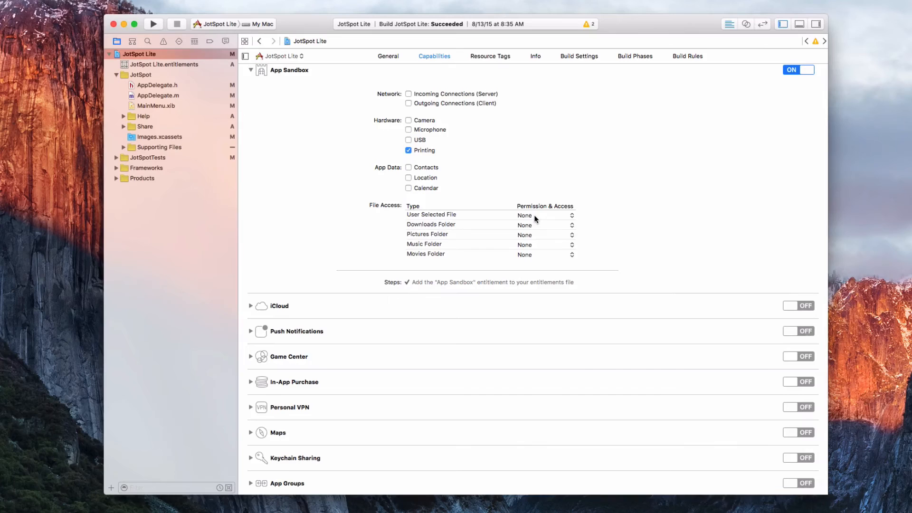
# Grant Read Only access to User Selected File, keeping the other folders at None
pyautogui.click(546, 214)
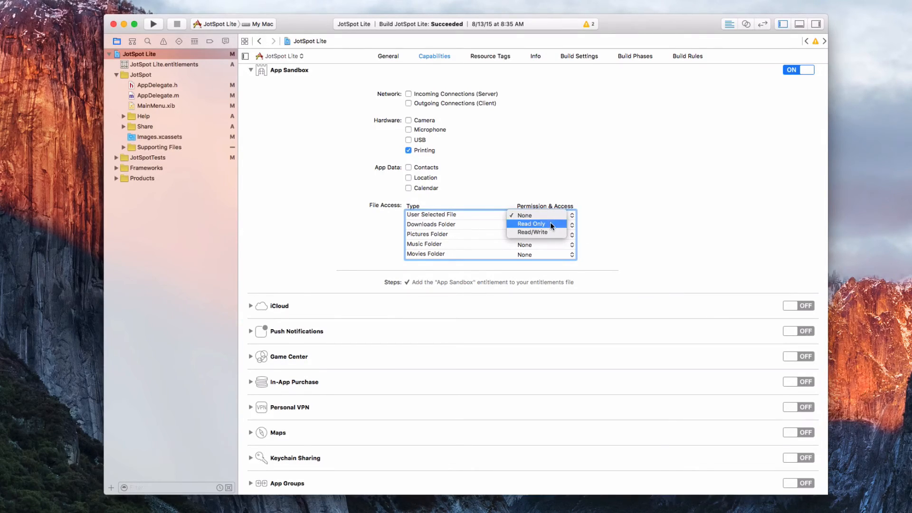
pyautogui.click(531, 224)
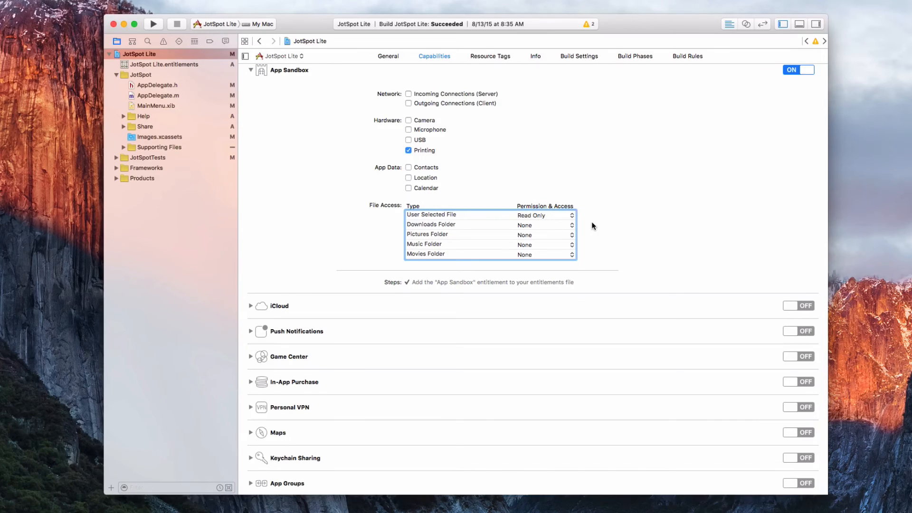
pyautogui.moveTo(541, 224)
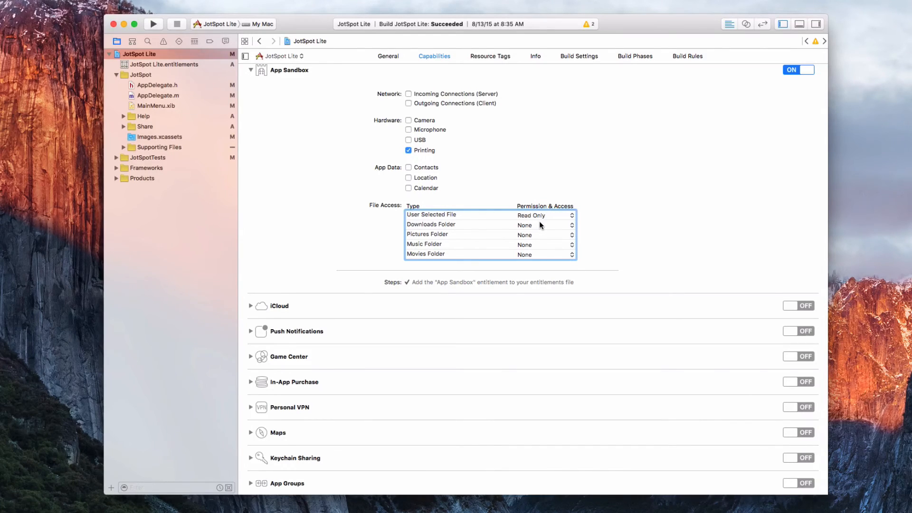
pyautogui.moveTo(522, 226)
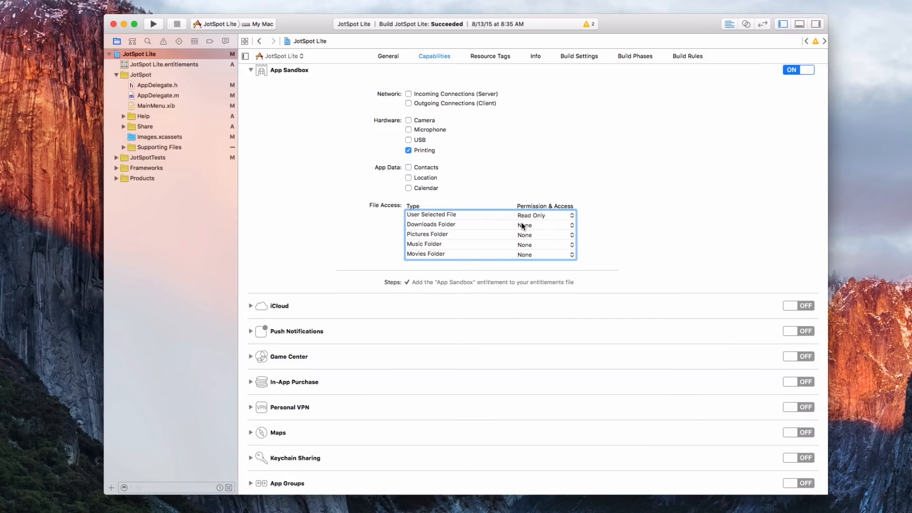
pyautogui.moveTo(438, 215)
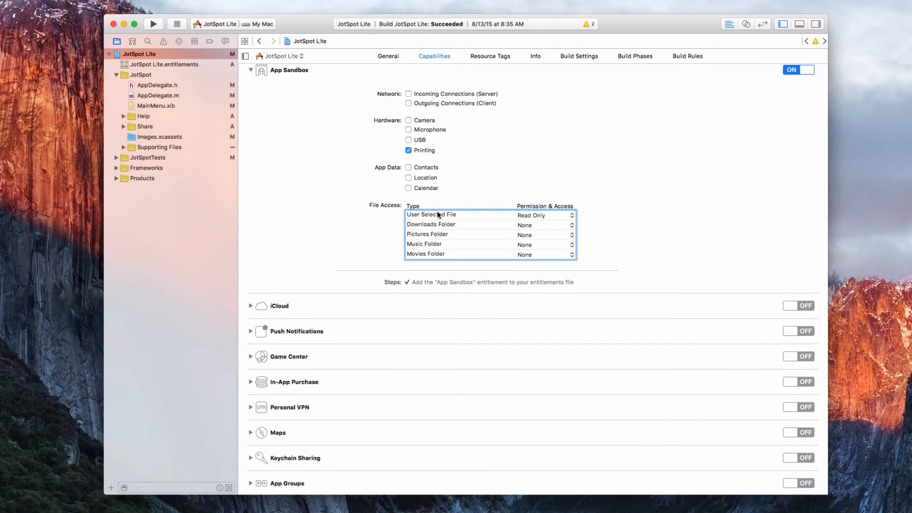
pyautogui.moveTo(434, 227)
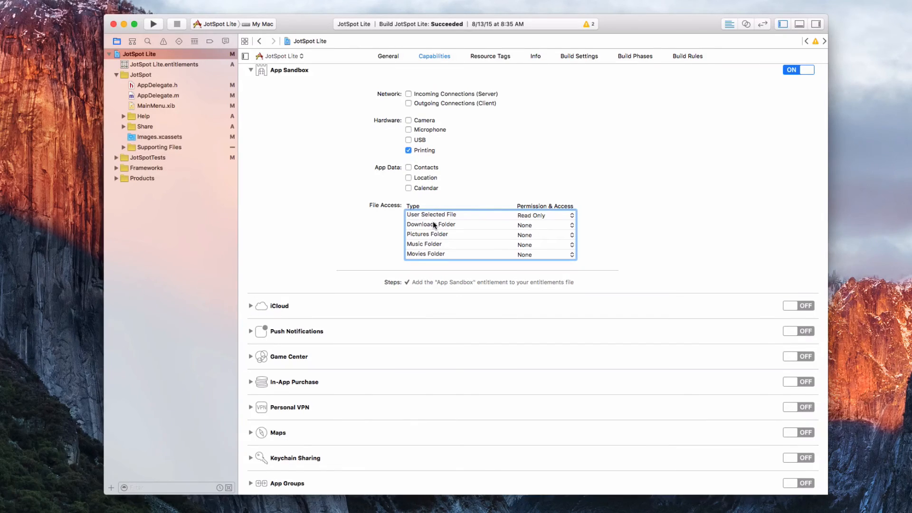
pyautogui.moveTo(432, 247)
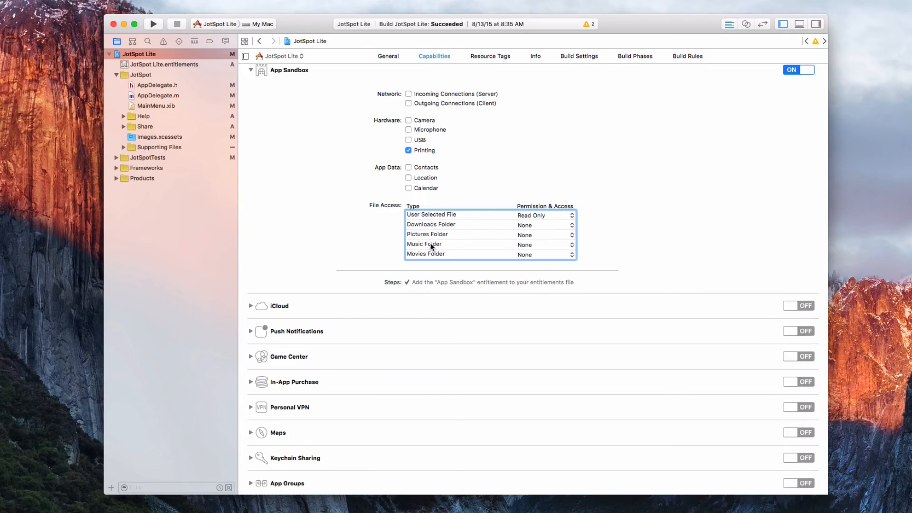
pyautogui.moveTo(367, 251)
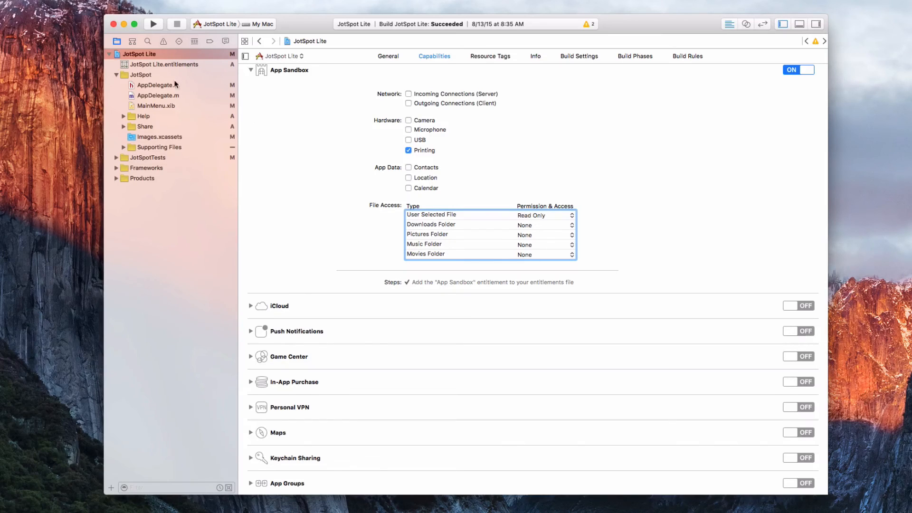
# View JotSpot Lite.entitlements showing App Sandbox, user-selected files and com.apple.security.print set to YES
pyautogui.click(164, 65)
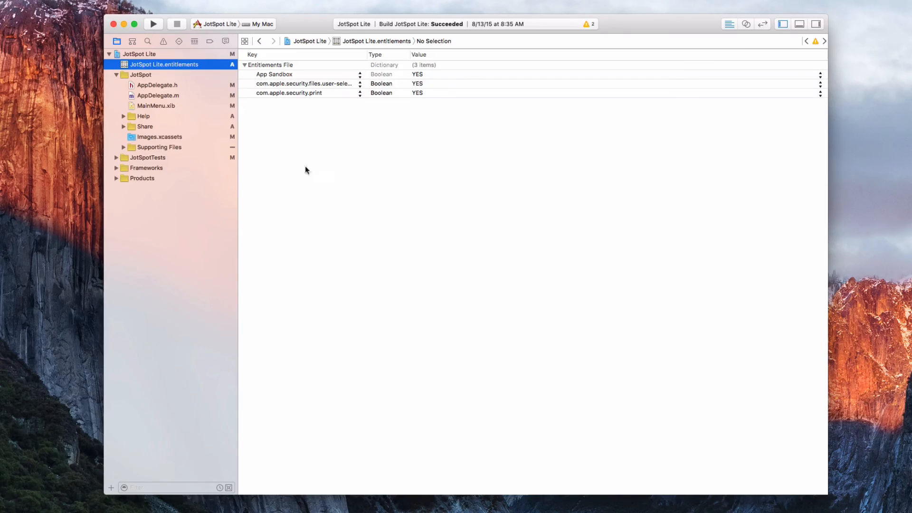
pyautogui.moveTo(382, 160)
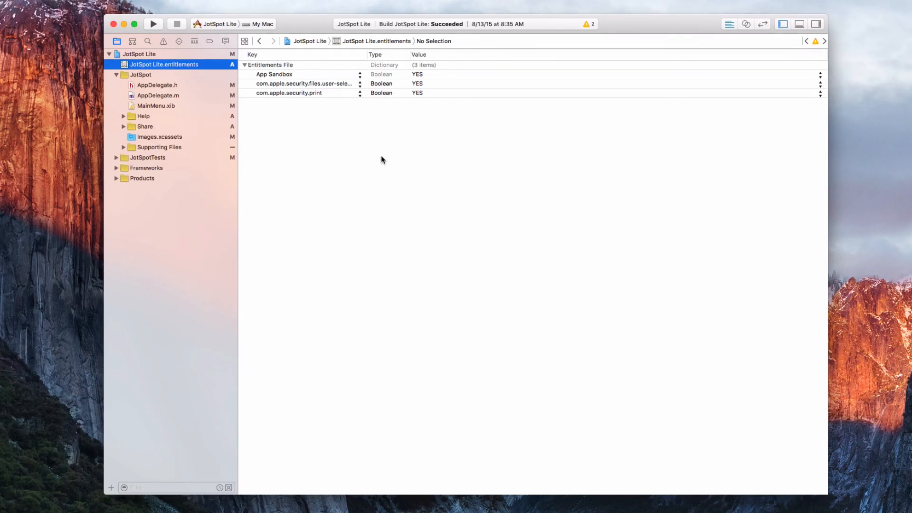